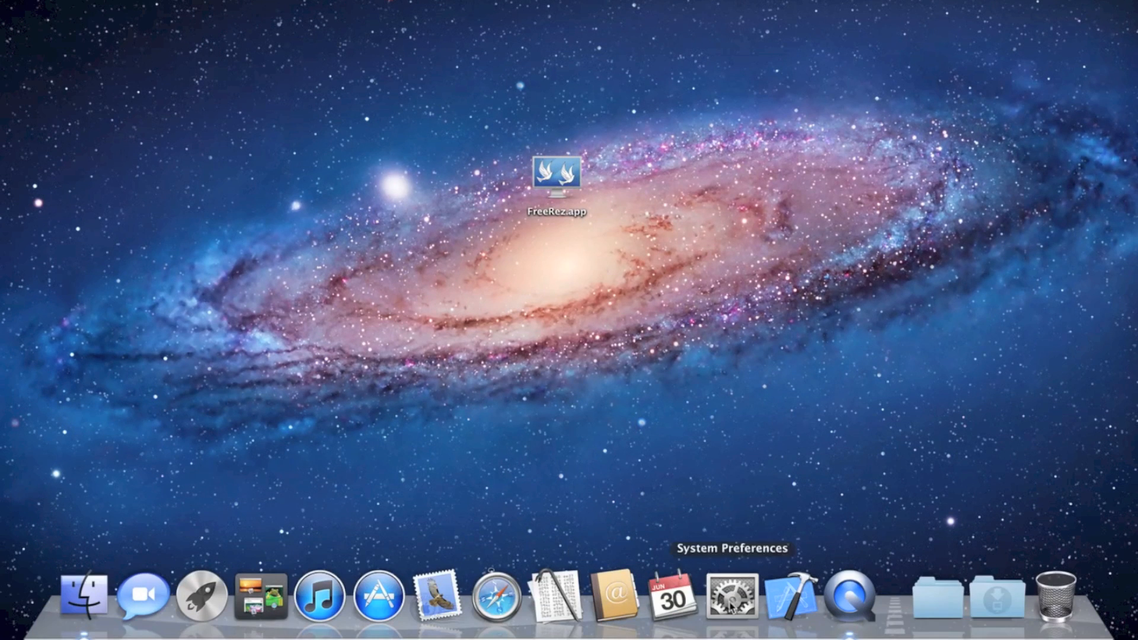
Open System Preferences and go to the Displays pane for the built-in screen
click(731, 595)
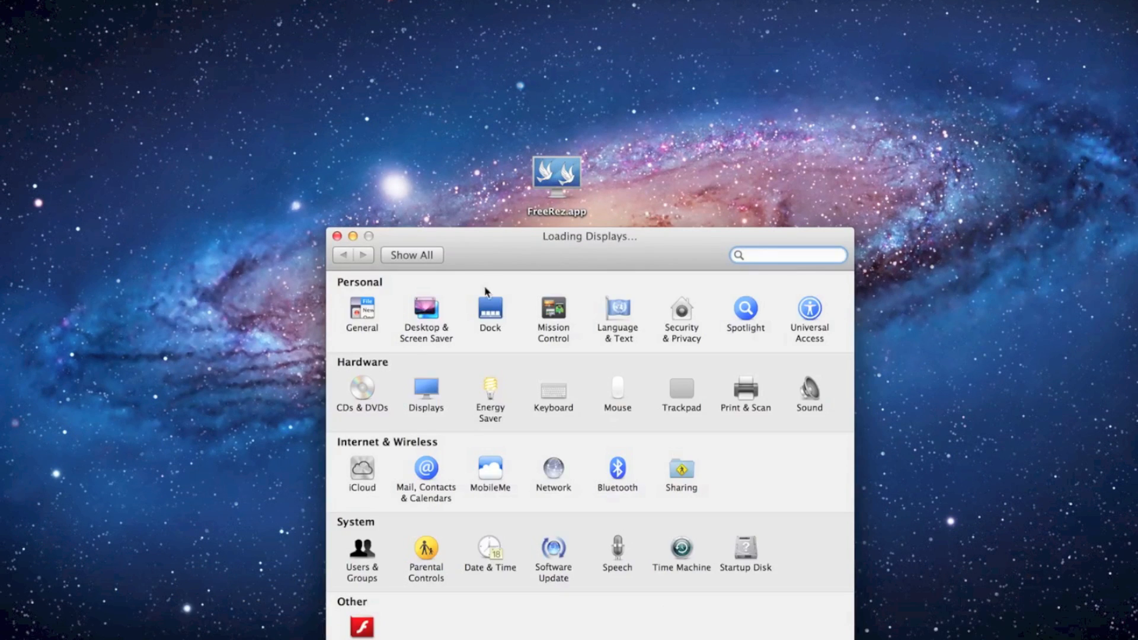
click(426, 389)
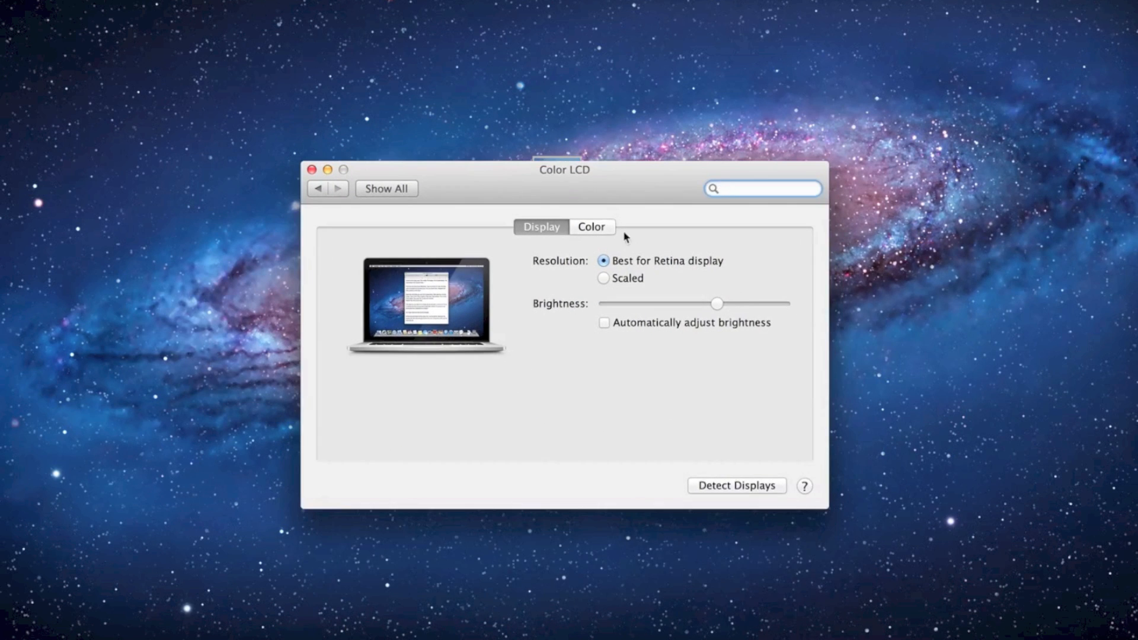
Switch the built-in display resolution from Best (Retina) to Scaled
click(603, 278)
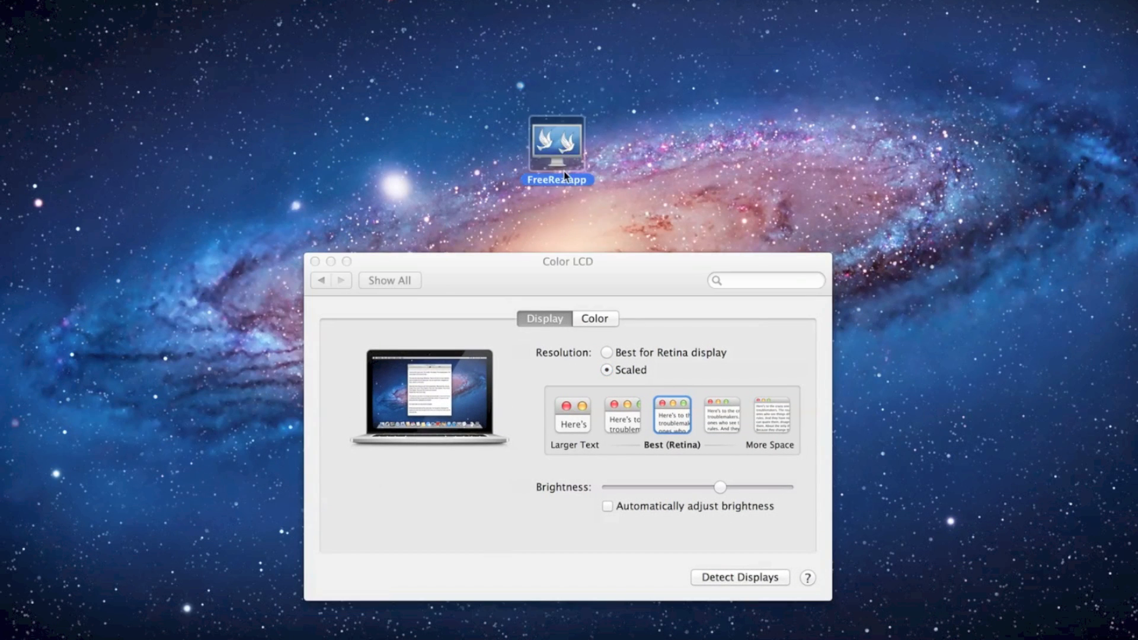
mouse_move(669, 153)
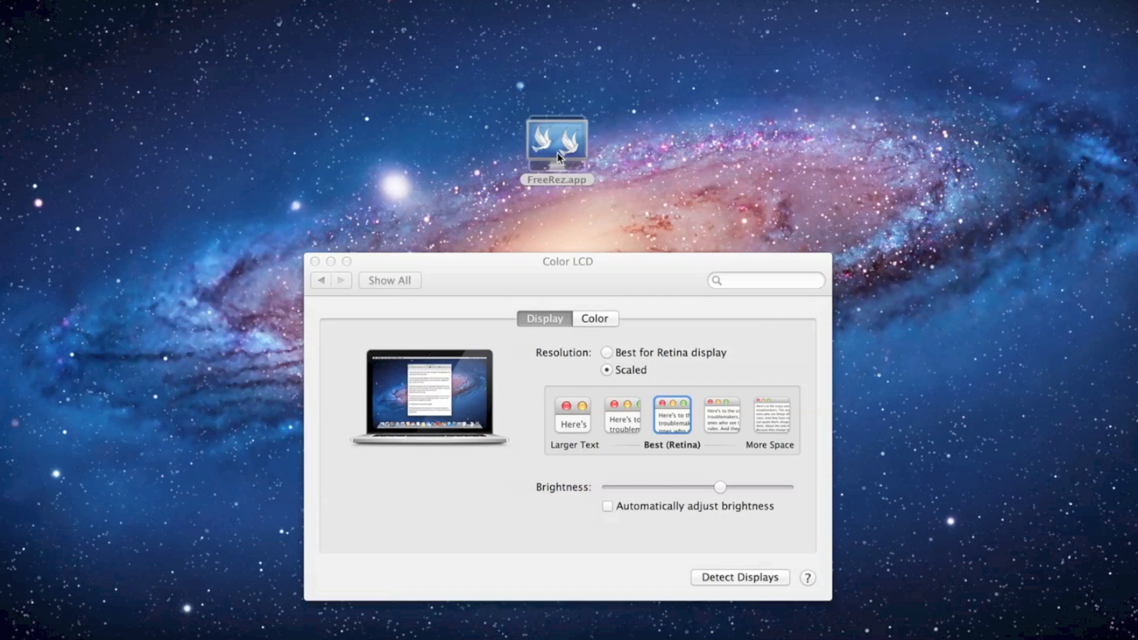
Launch FreeRez.app from the desktop to show its resolution presets
double_click(556, 145)
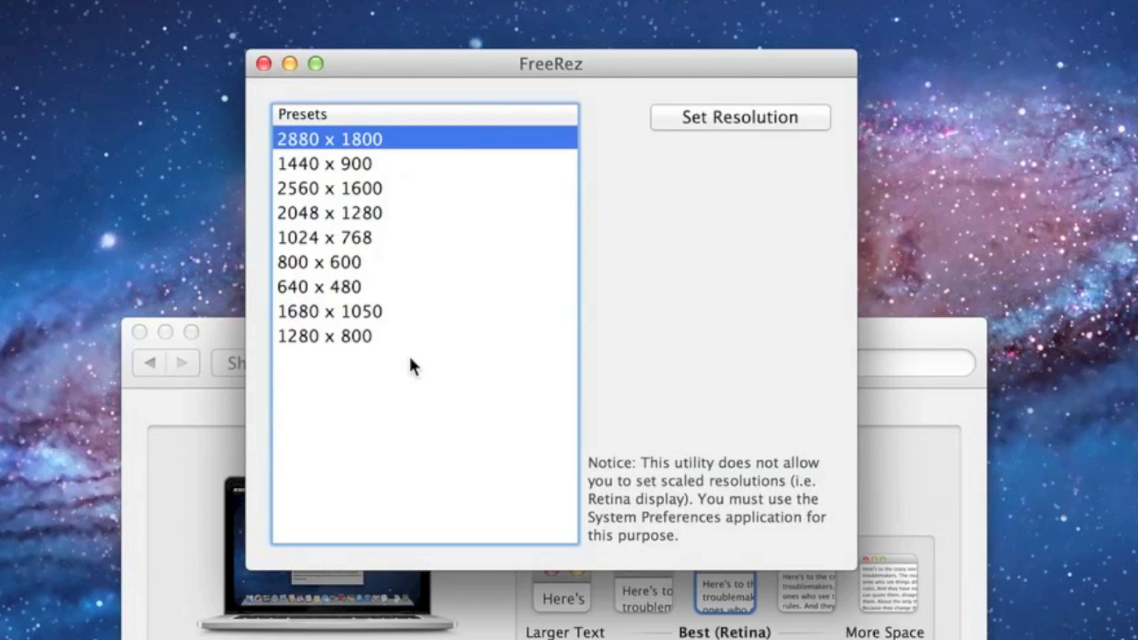
mouse_move(397, 191)
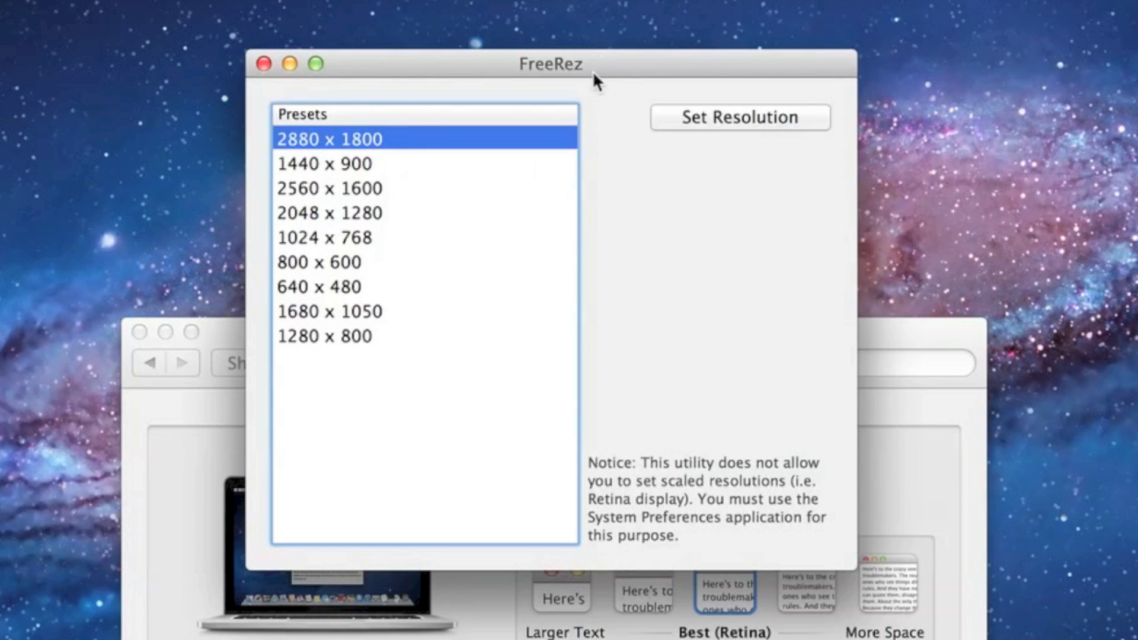
mouse_move(605, 65)
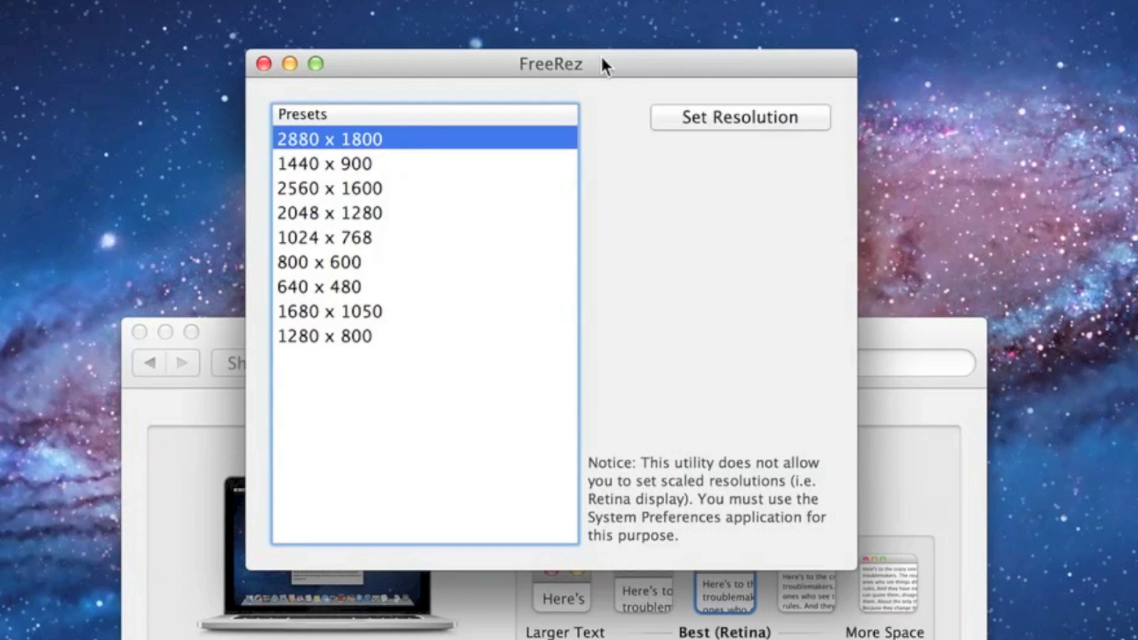
mouse_move(388, 145)
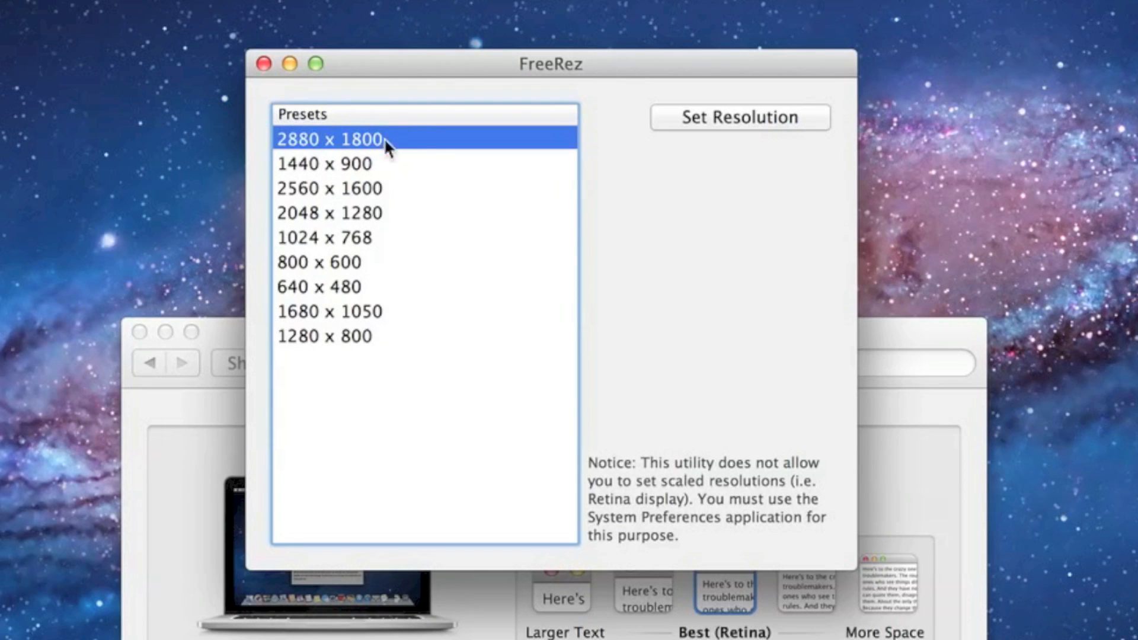
mouse_move(436, 156)
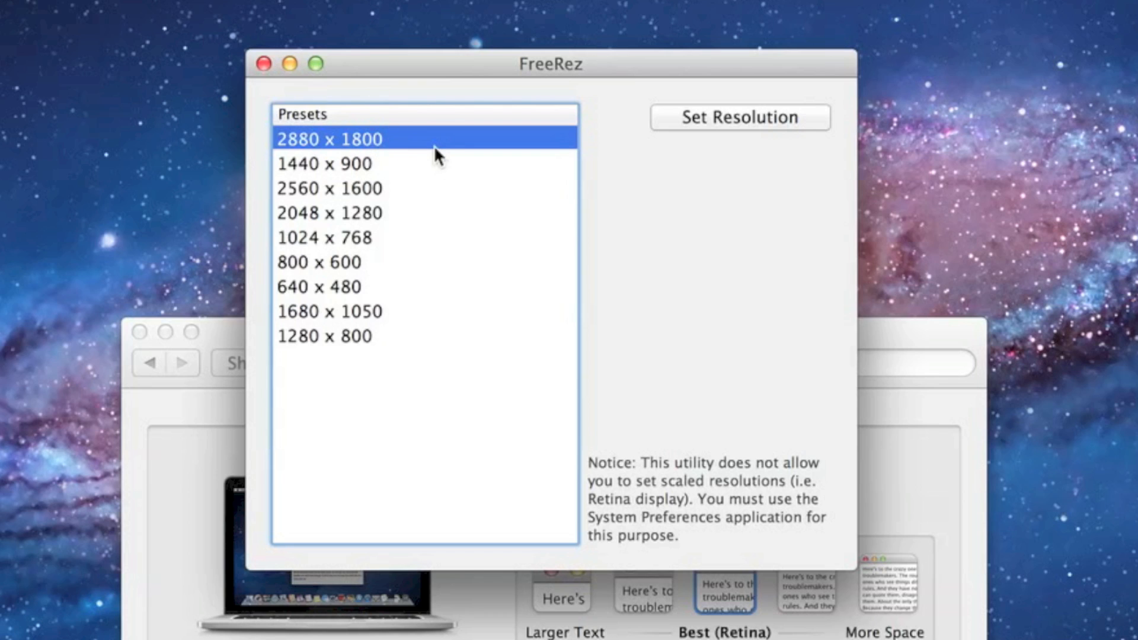
mouse_move(381, 142)
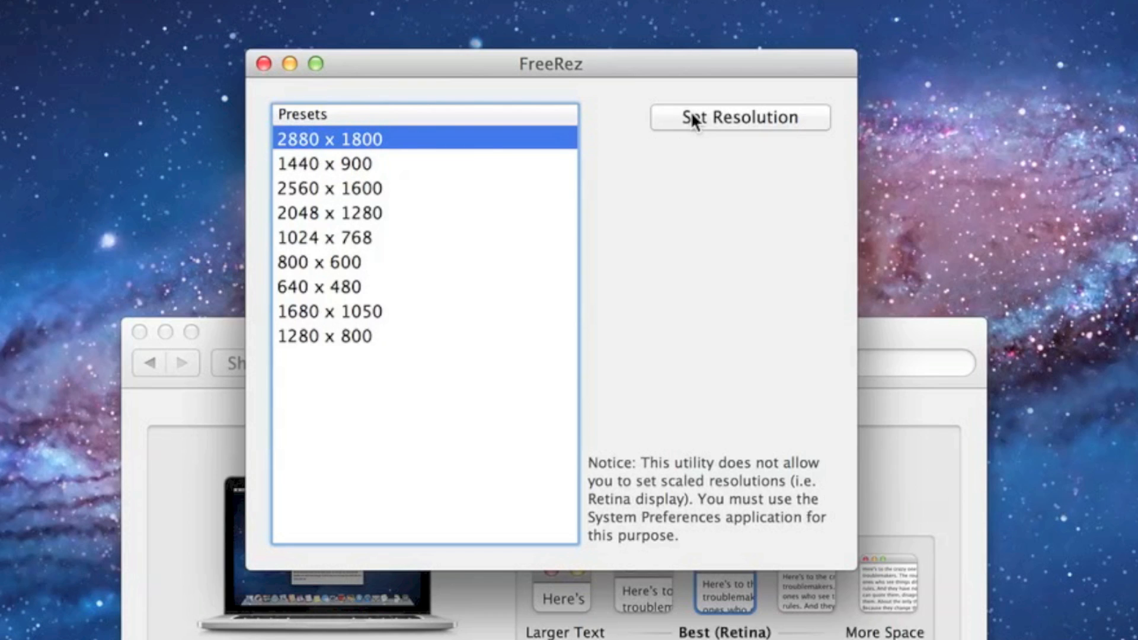
mouse_move(689, 131)
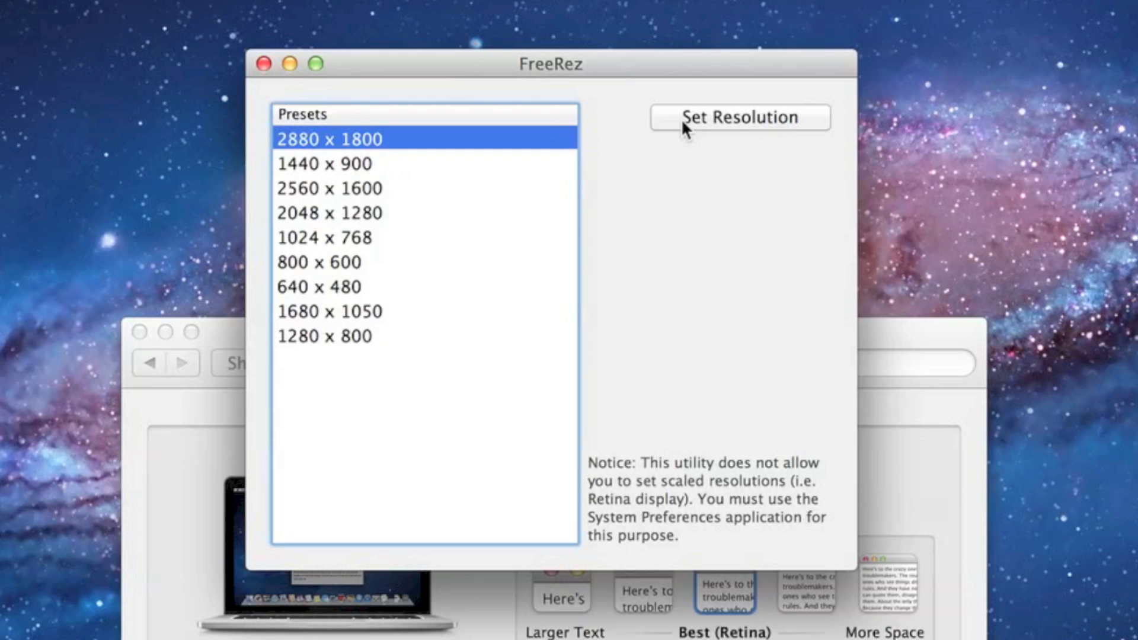
mouse_move(691, 100)
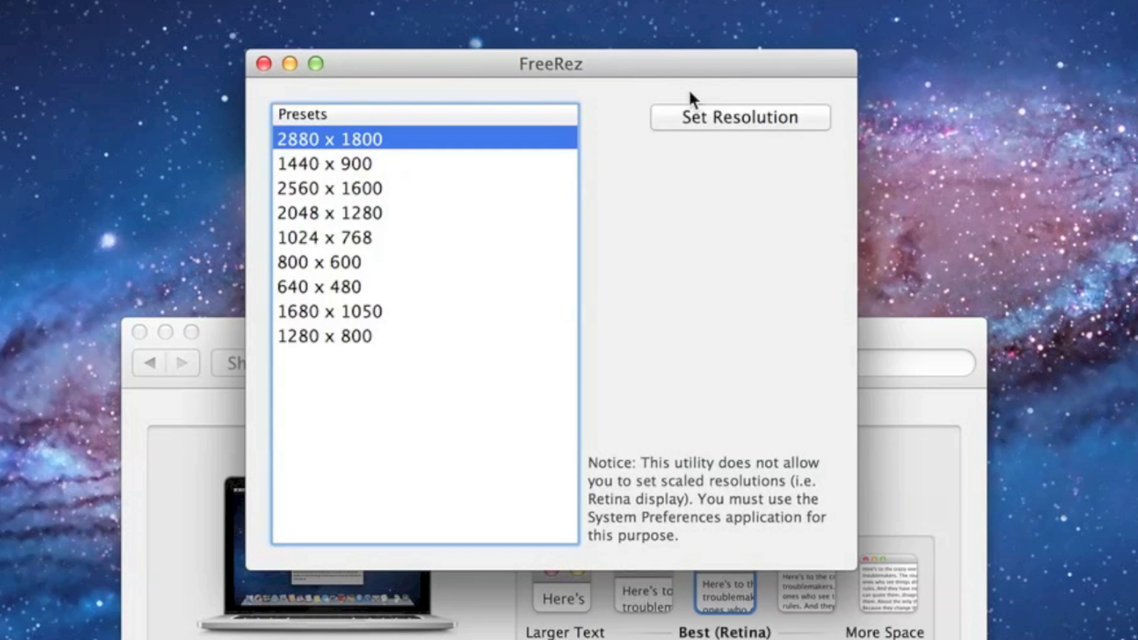
Apply the 2880 x 1800 resolution, then select the 1440 x 900 preset
click(740, 116)
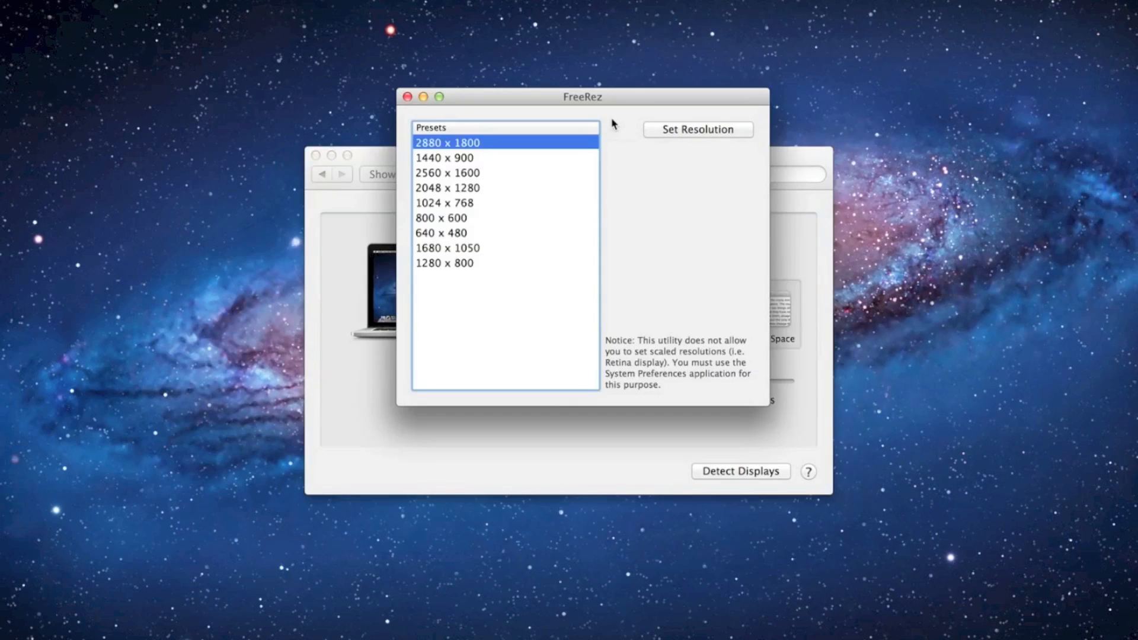
click(444, 158)
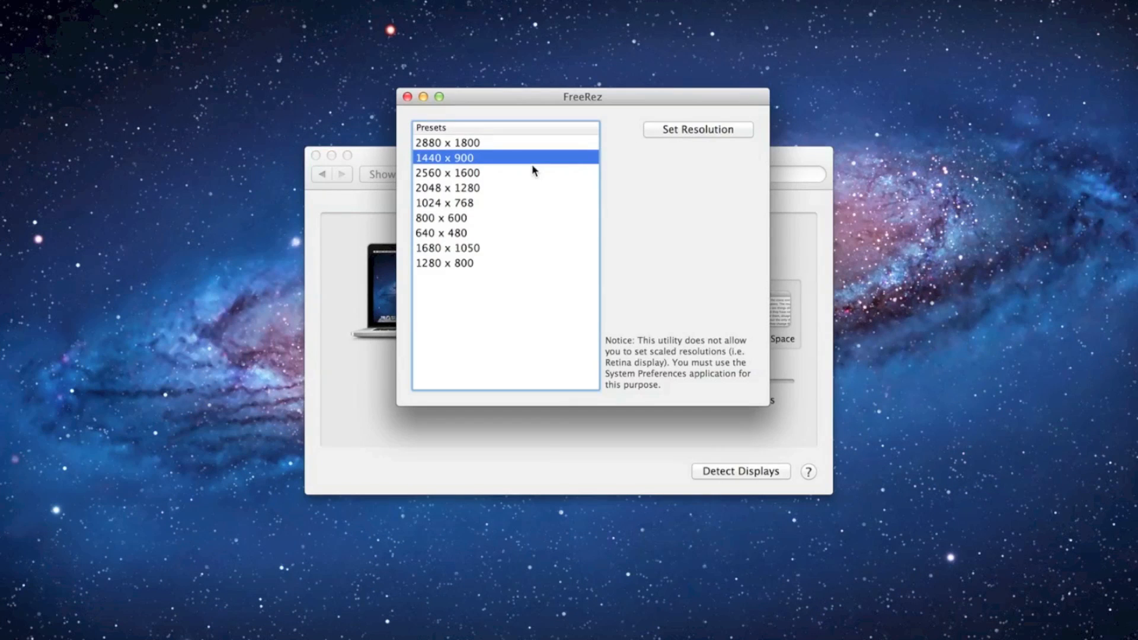